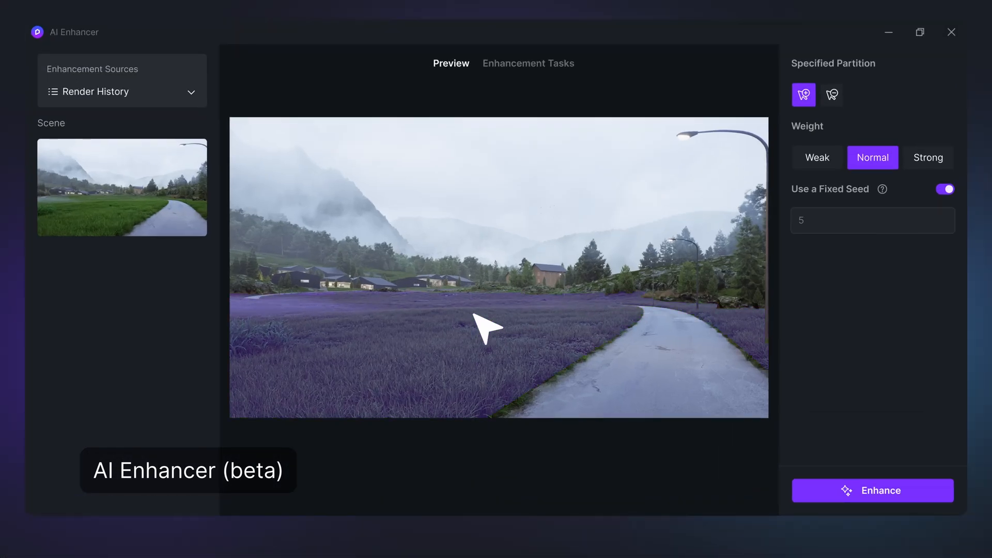
- Enhance the foggy lavender-field render from Render History at Normal weight with a fixed seed
{"action": "left_click", "coordinate": [871, 491]}
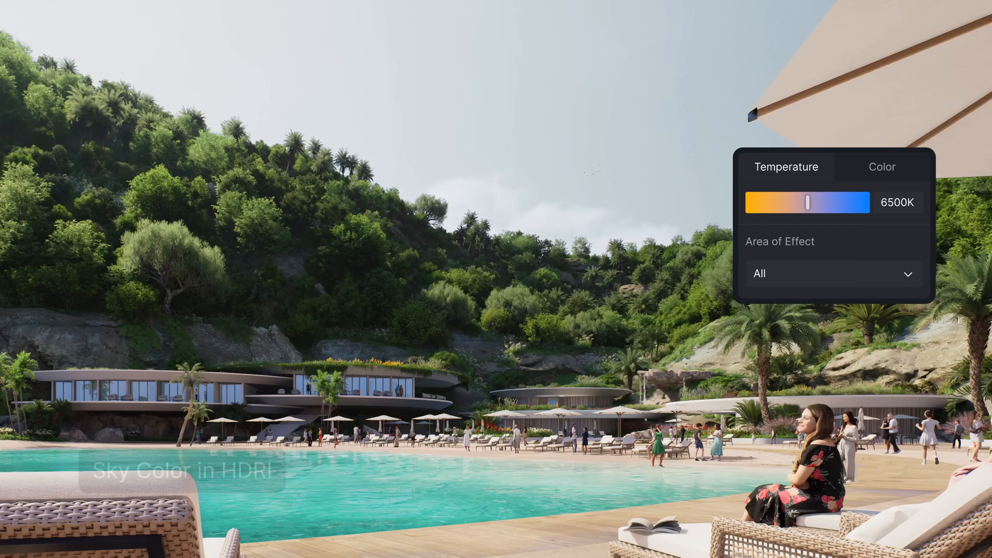
- Switch the HDRI sky to the Color tab and nudge the hue slider
{"action": "left_click", "coordinate": [881, 166]}
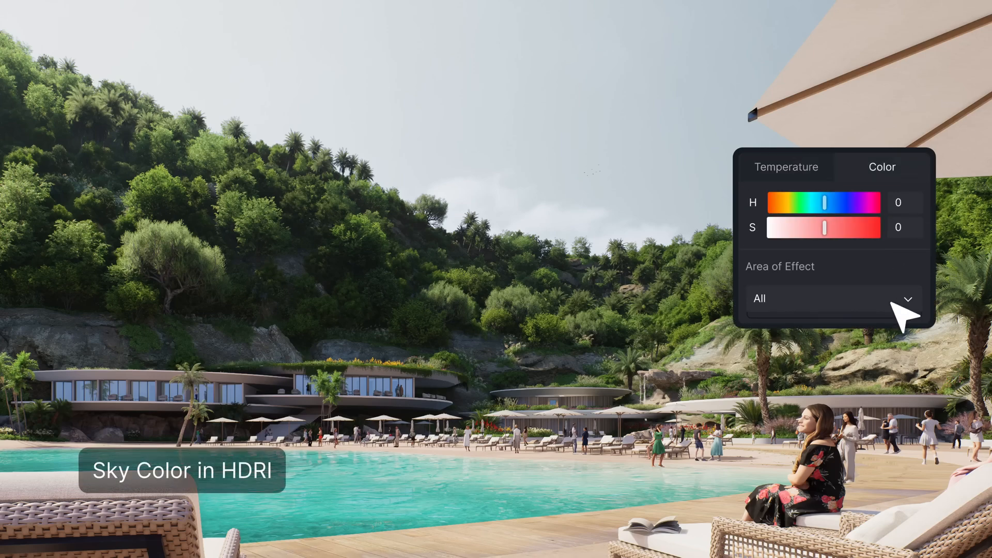
{"action": "left_click_drag", "start_coordinate": [826, 227], "coordinate": [832, 228]}
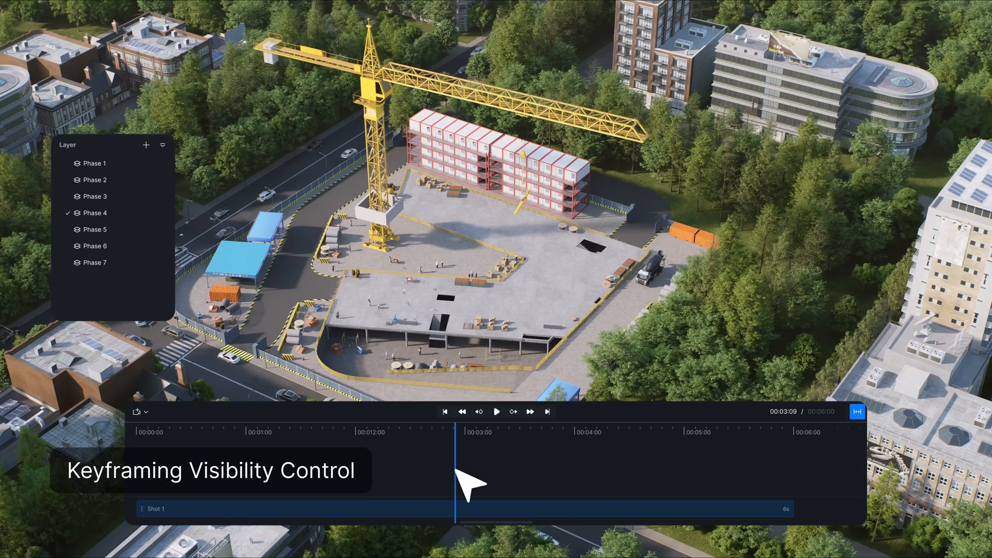
- Move the Shot 1 playhead to 00:03 for the Phase 4 visibility keyframe
{"action": "left_click", "coordinate": [96, 213]}
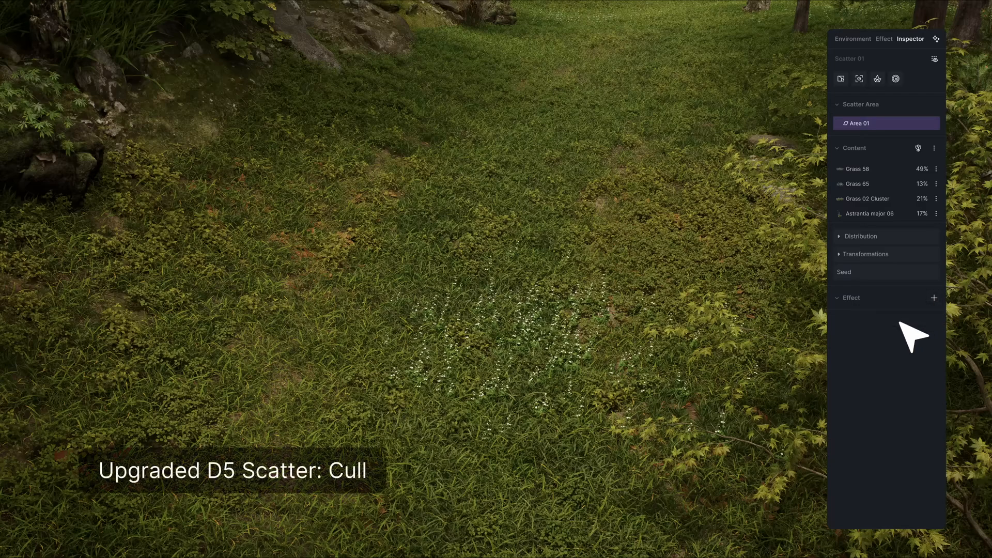
- Add a Cull effect to the grass scatter and save it to My Space as 'Lawn'
{"action": "left_click", "coordinate": [934, 298]}
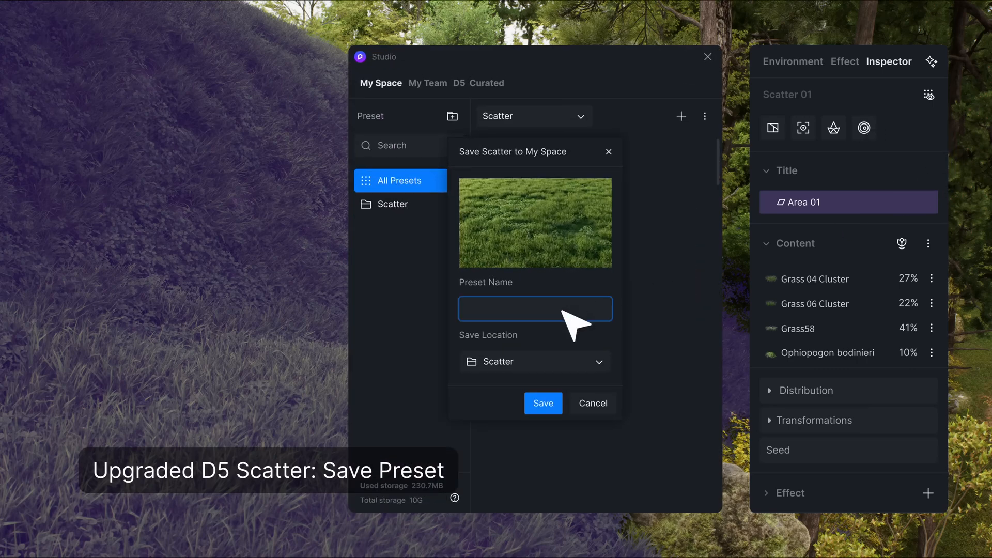
{"action": "left_click", "coordinate": [542, 403]}
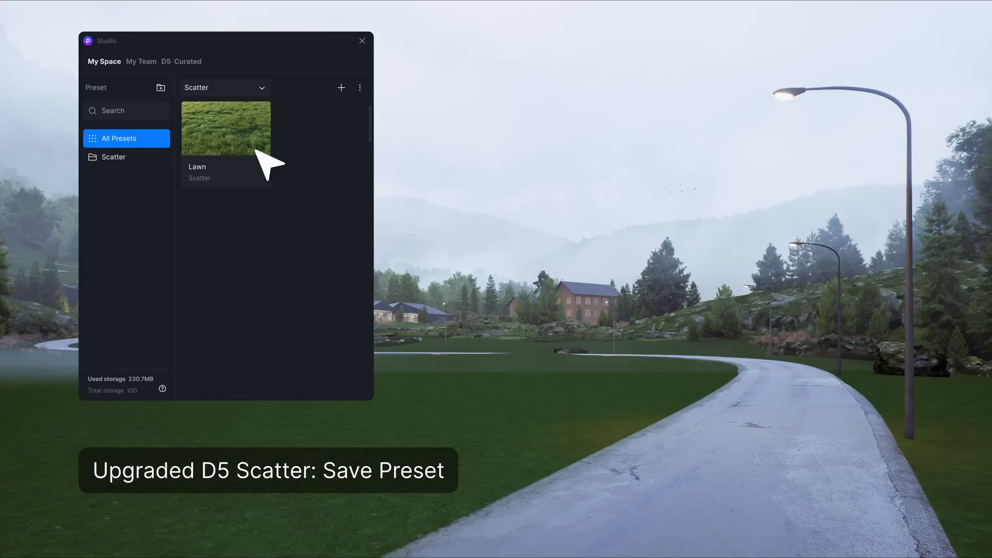
{"action": "left_click", "coordinate": [362, 40]}
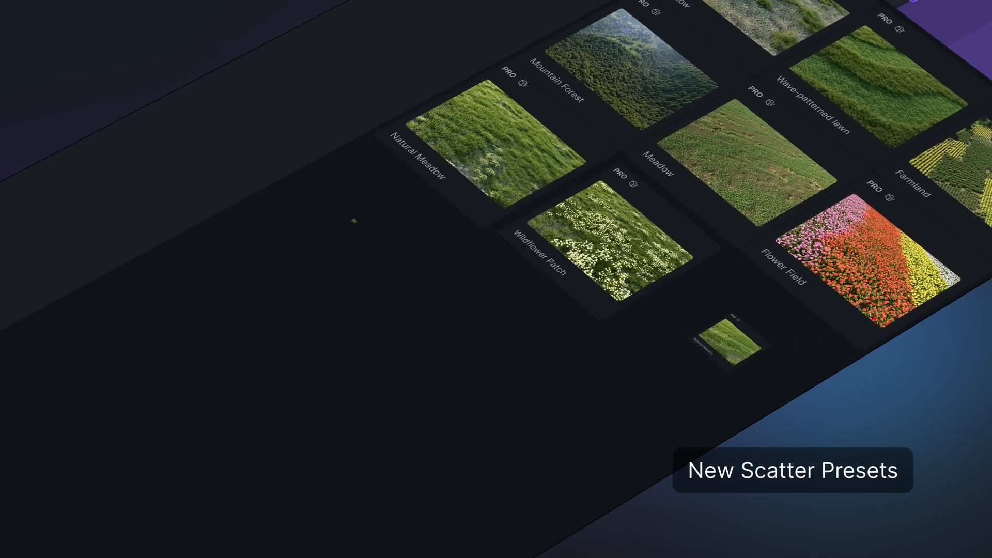
- Scroll the library to view Natural Meadow, Wildflower Patch and Dotted Flower Lawn presets
{"action": "scroll", "scroll_direction": "down", "scroll_amount": 3}
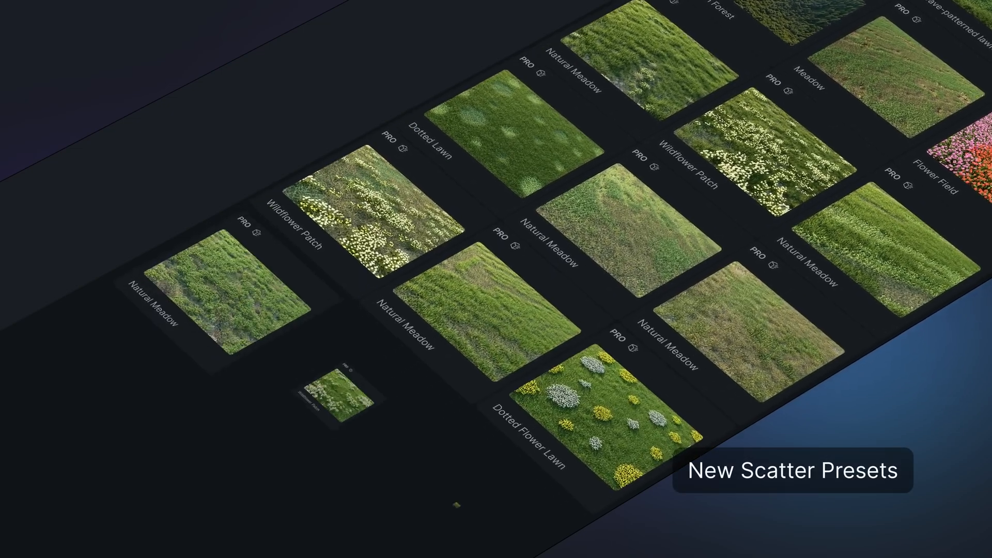